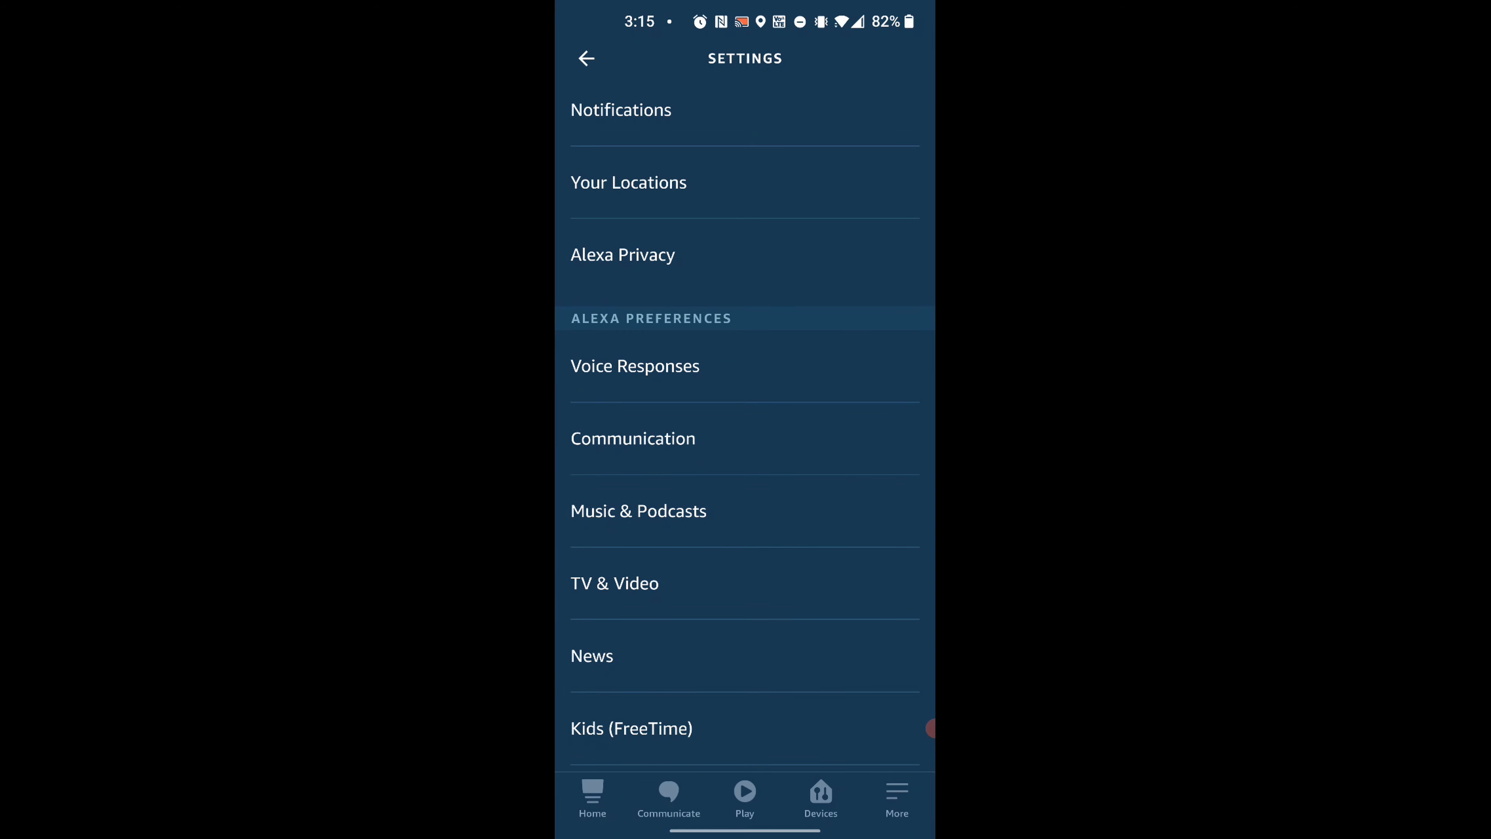
Step: Open TV & Video settings and scroll to the Video Service Providers list, including Roku
click(613, 583)
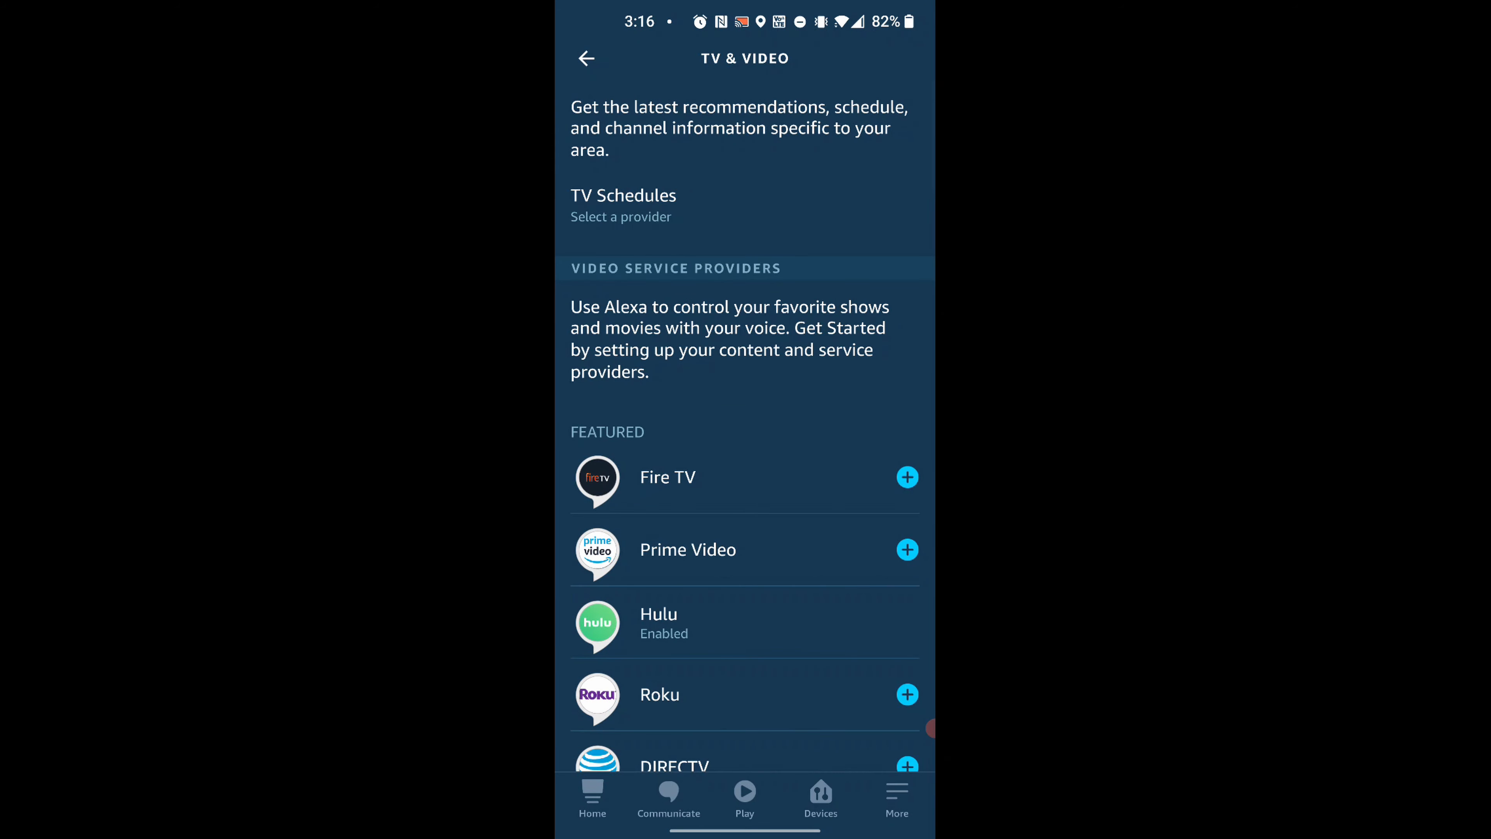
scroll(down, 3)
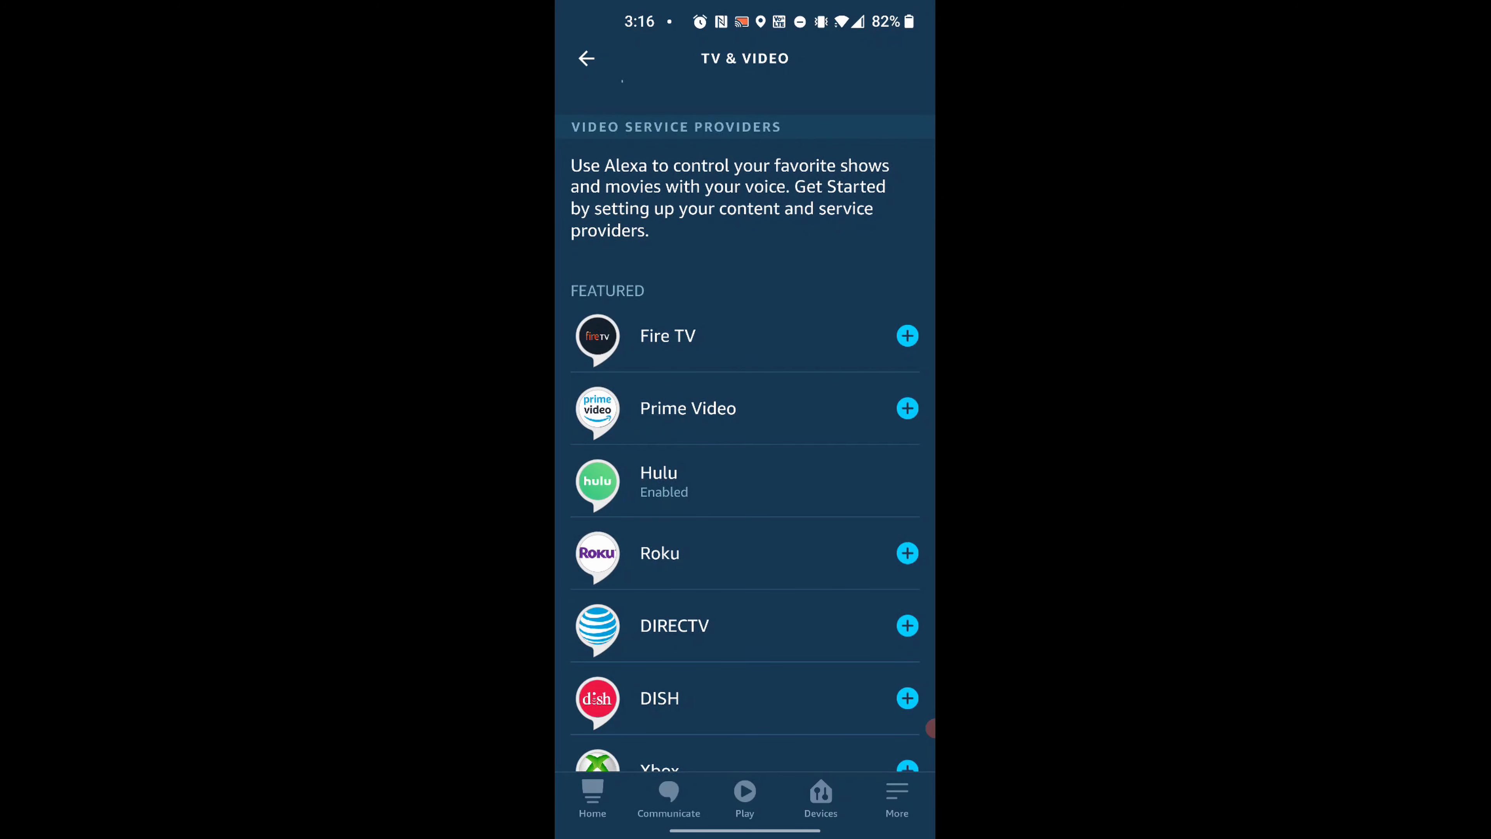